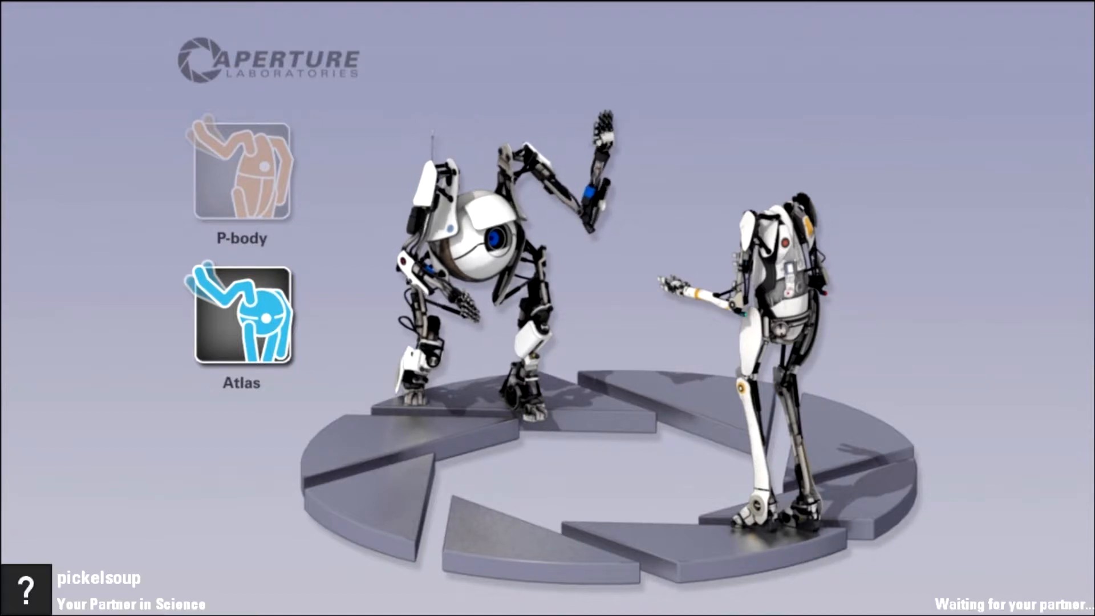
# - Choose Atlas on the co-op character screen and wait for the partner to join
pyautogui.click(241, 172)
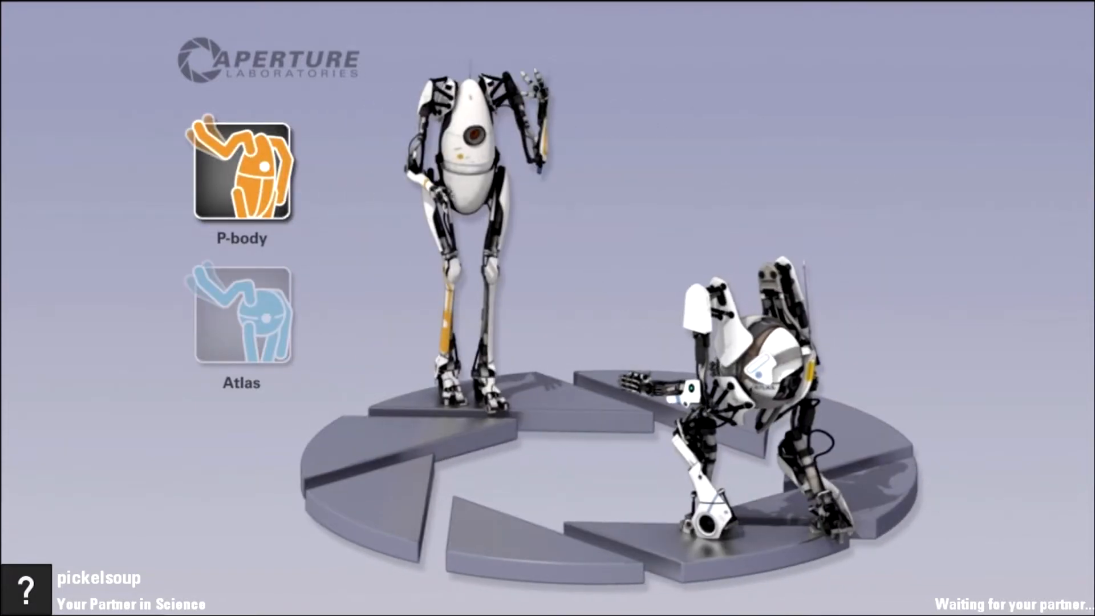
pyautogui.click(241, 318)
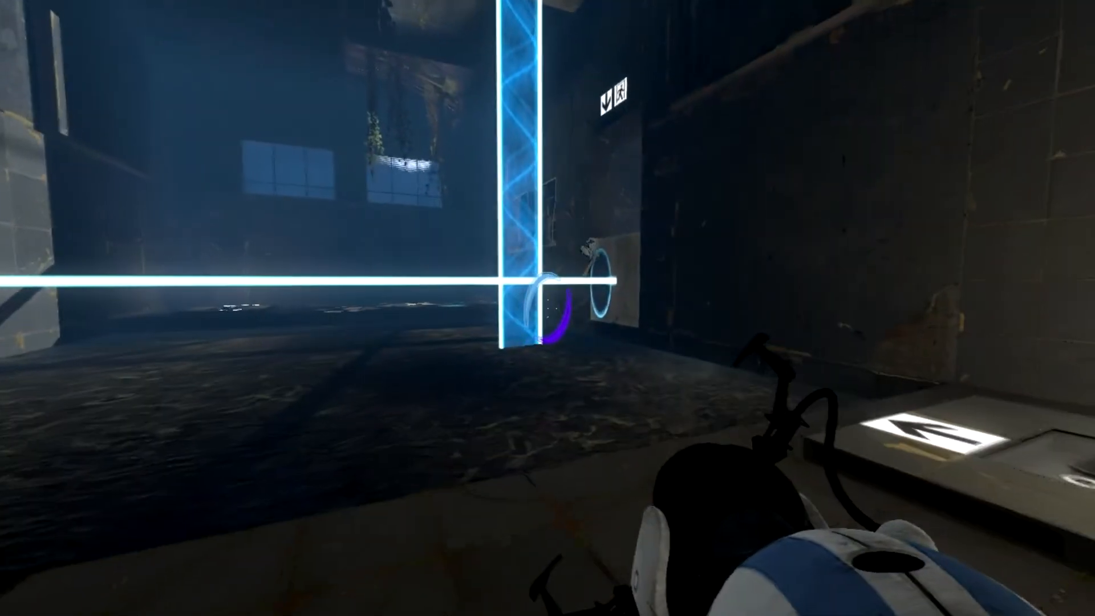
pyautogui.moveTo(547, 308)
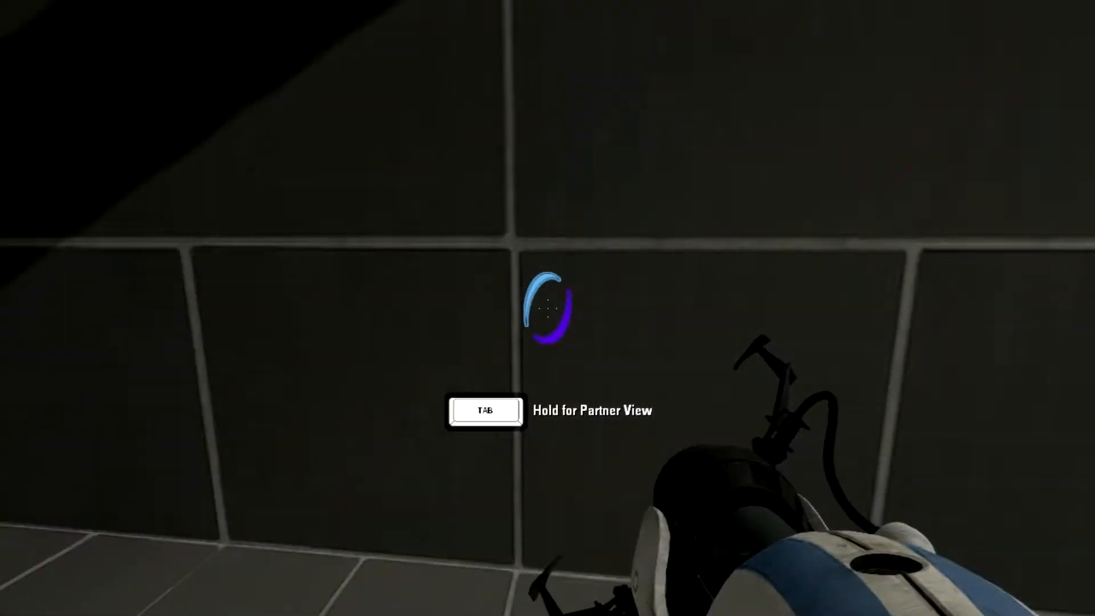
# - Follow the hard-light bridge down the narrow corridor toward the exit sign
pyautogui.press('tab')
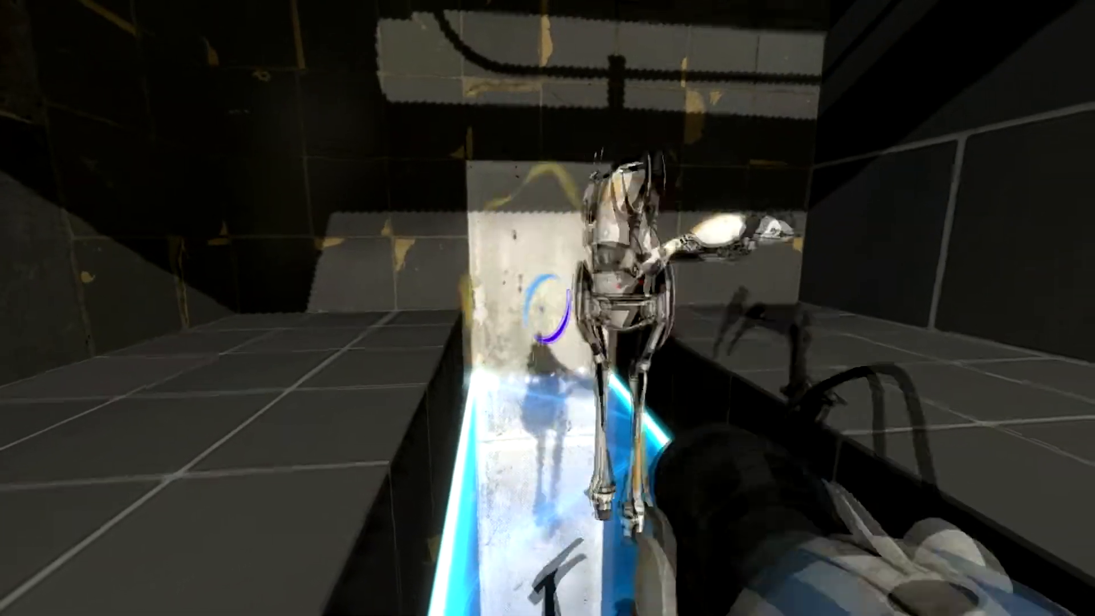
pyautogui.click(547, 308)
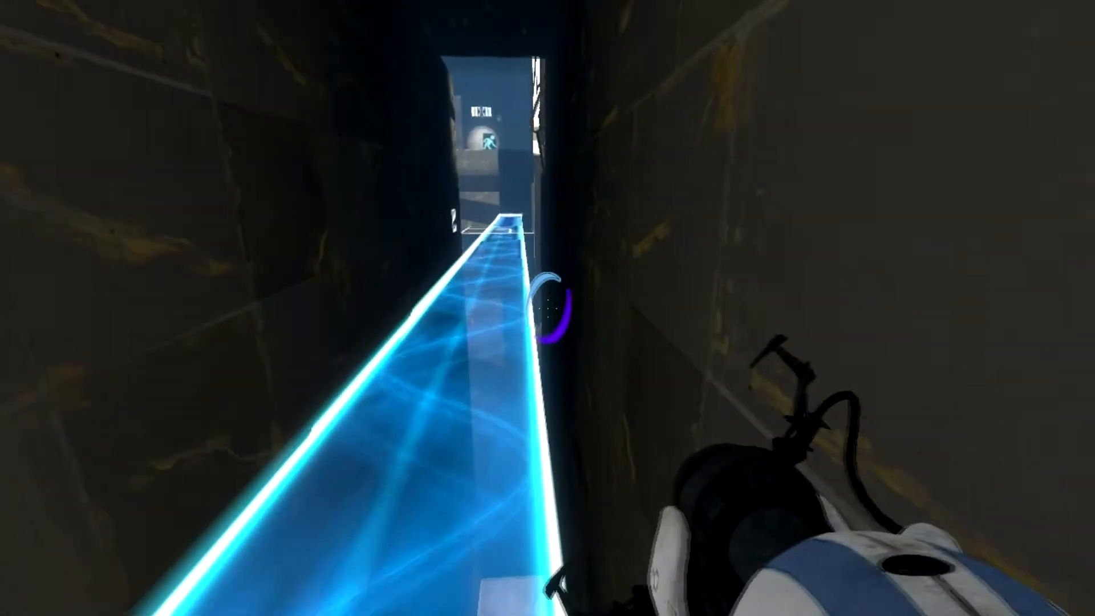
pyautogui.moveTo(548, 308)
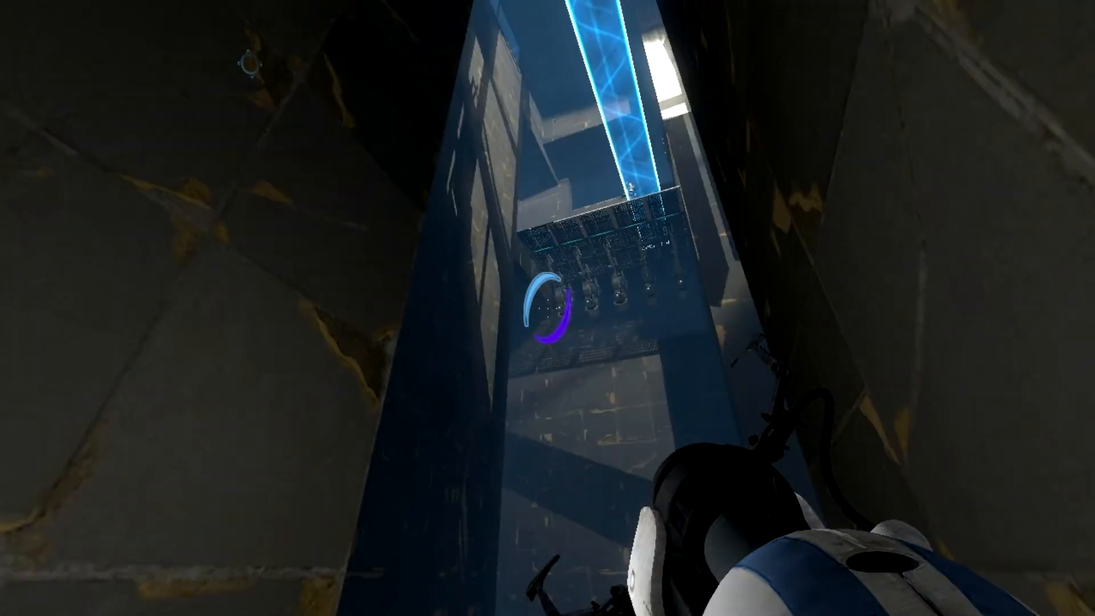
pyautogui.moveTo(547, 308)
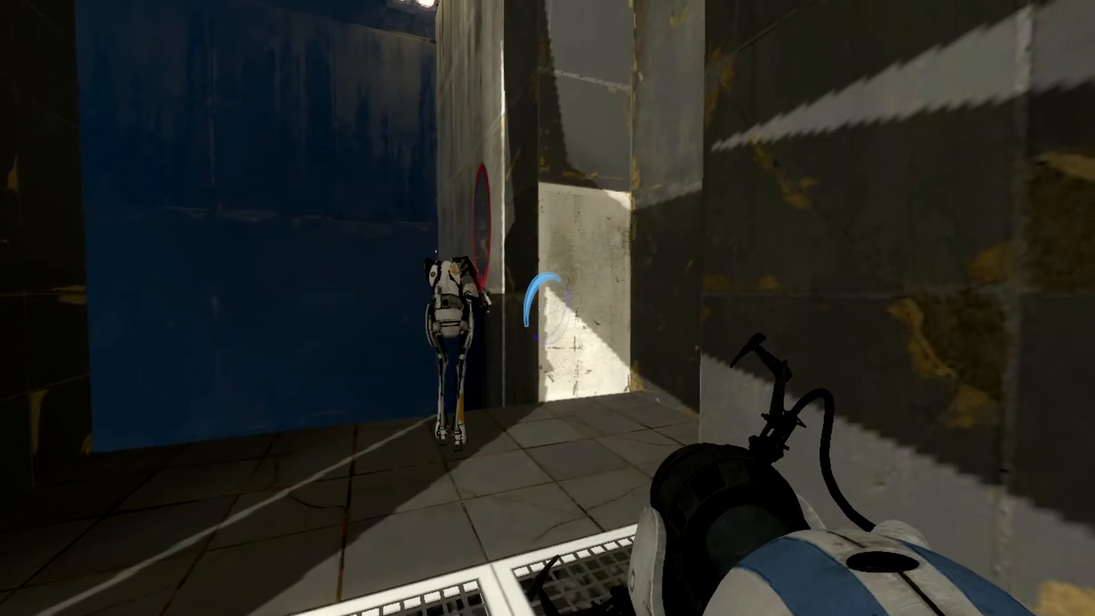
pyautogui.moveTo(547, 308)
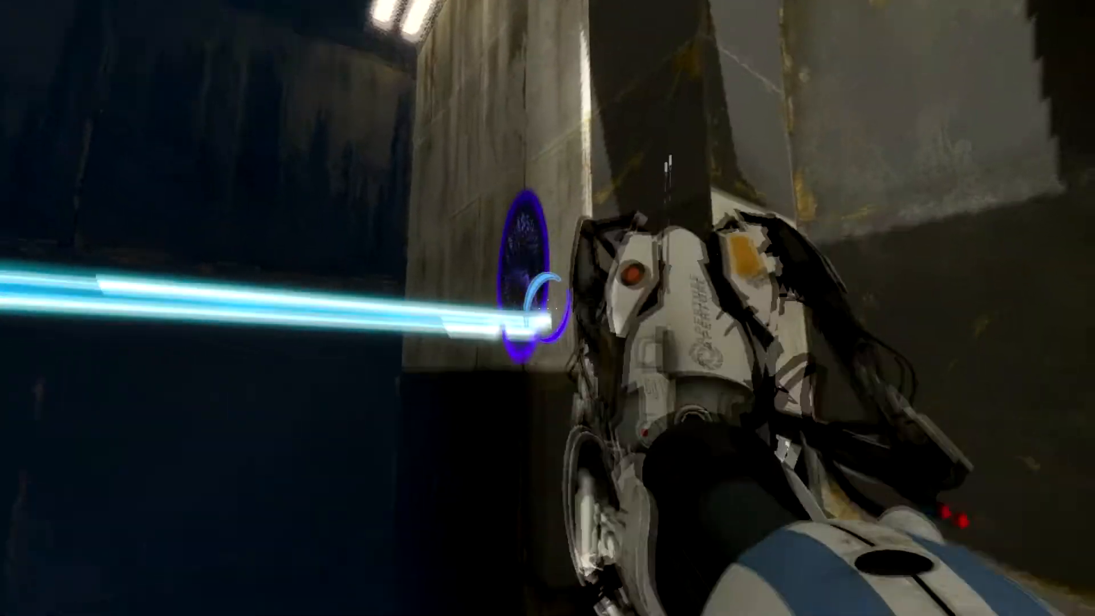
pyautogui.moveTo(547, 308)
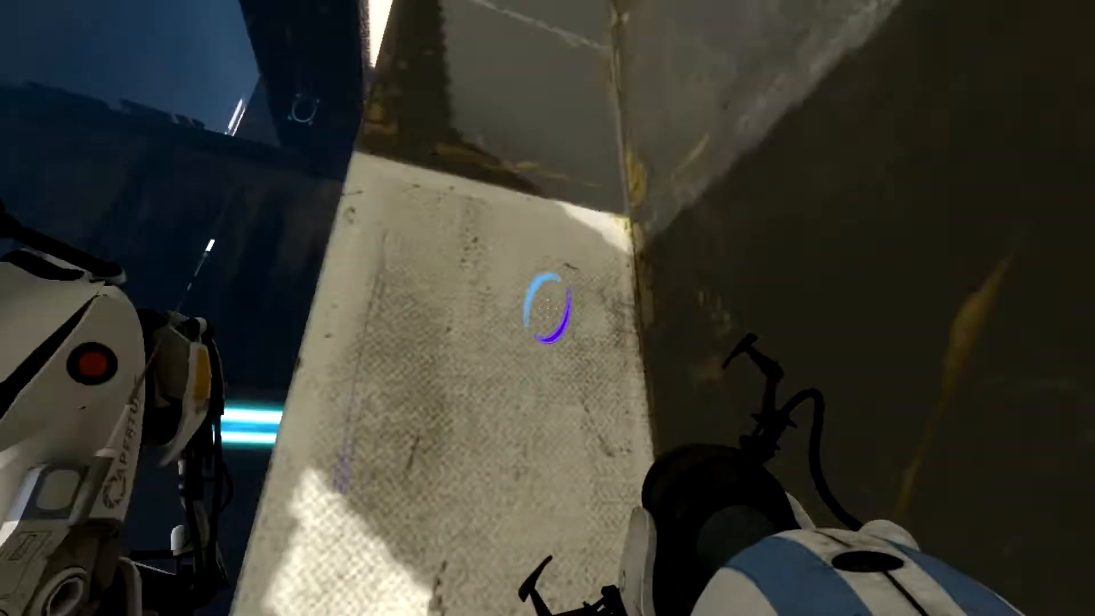